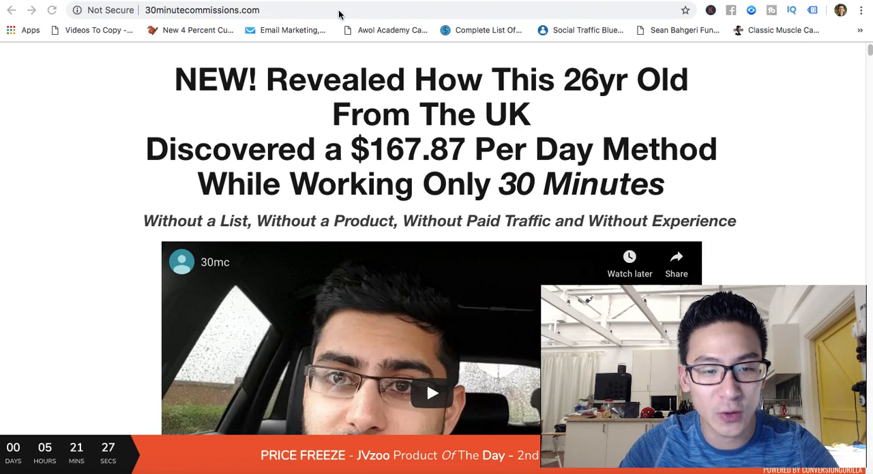
mouse_move(152, 59)
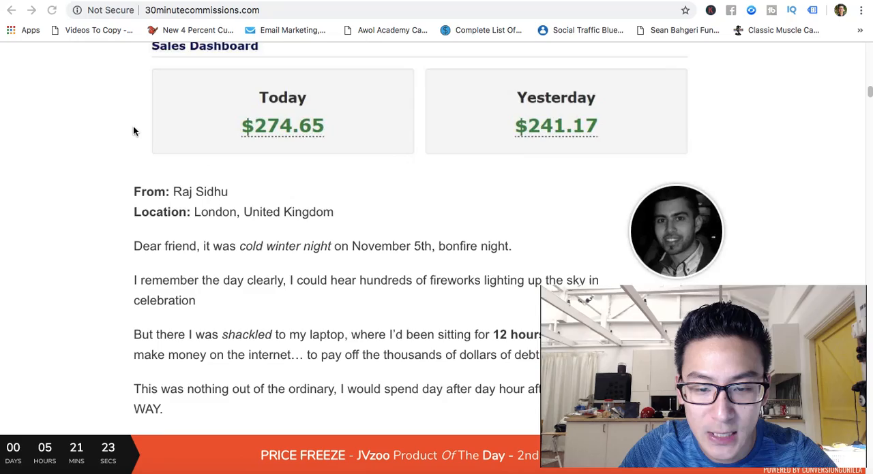
scroll(down, 3)
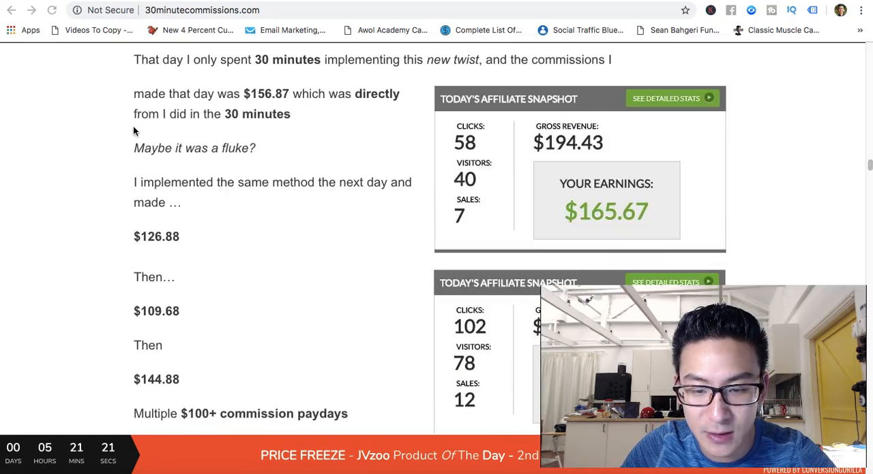
scroll(up, 3)
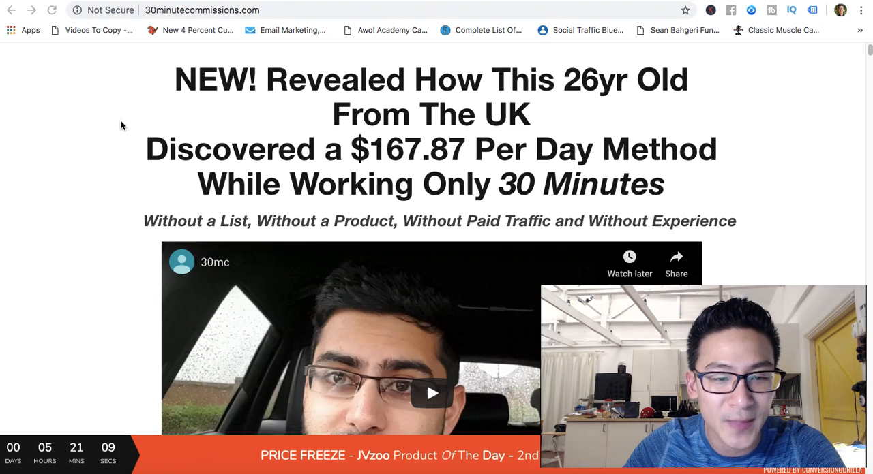
scroll(down, 3)
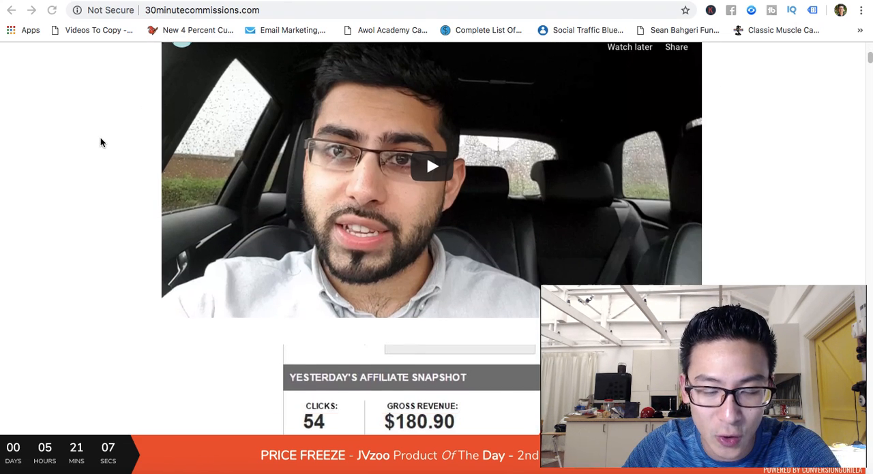
scroll(up, 3)
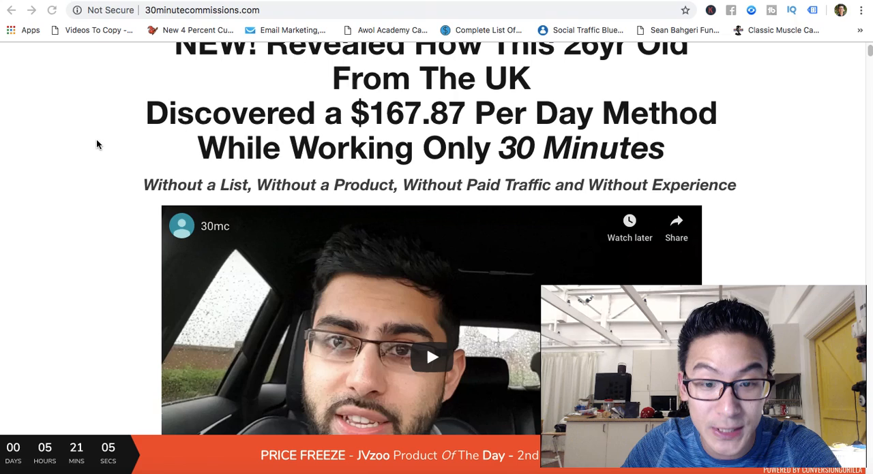
scroll(up, 3)
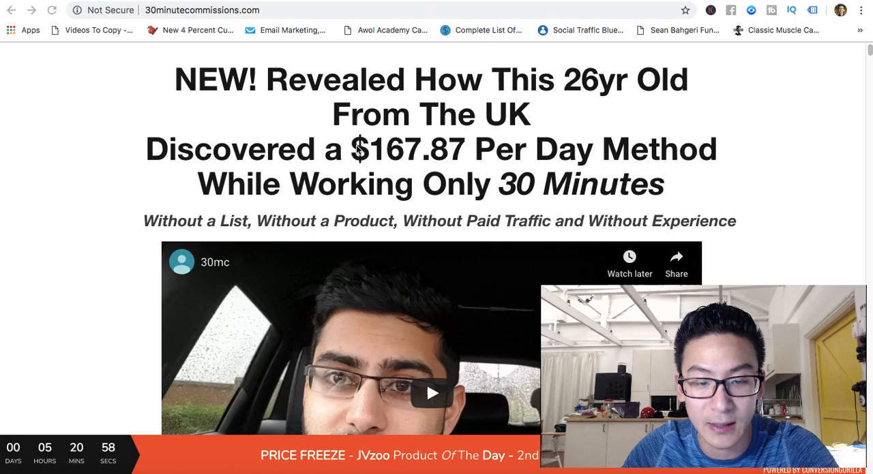
mouse_move(354, 173)
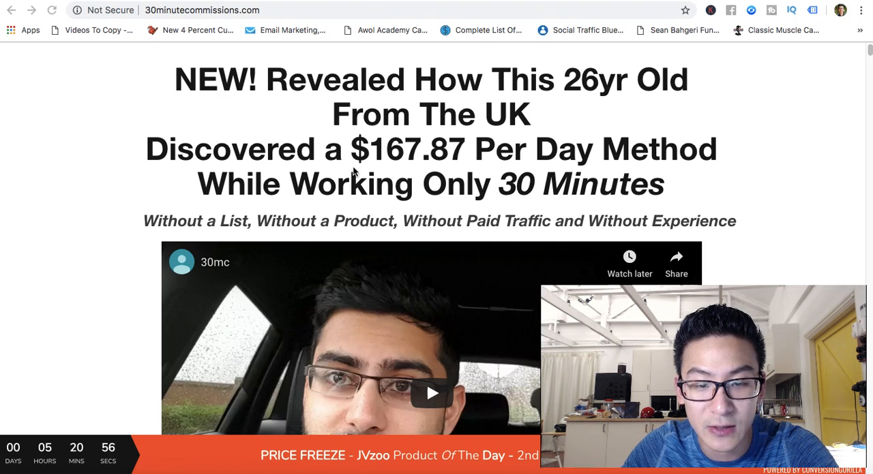
mouse_move(310, 196)
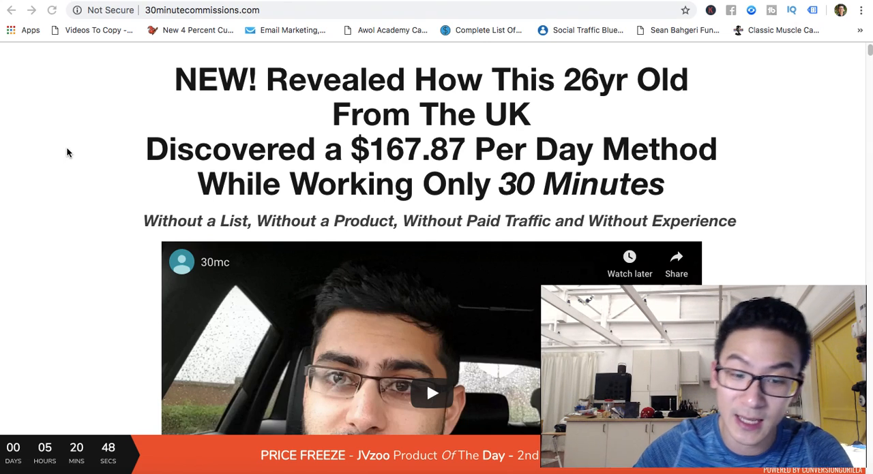
mouse_move(498, 211)
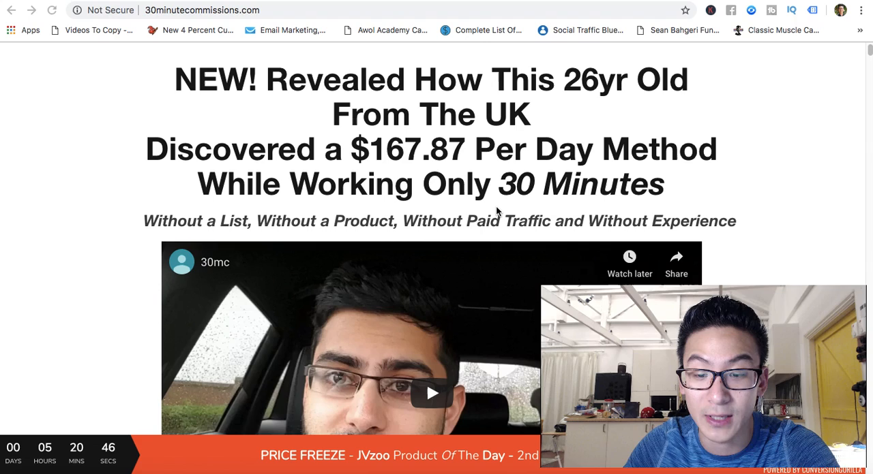
mouse_move(239, 204)
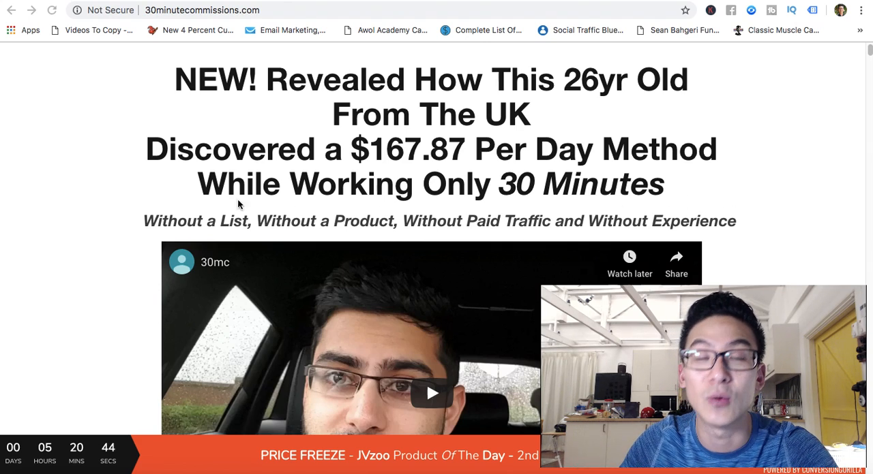
mouse_move(98, 188)
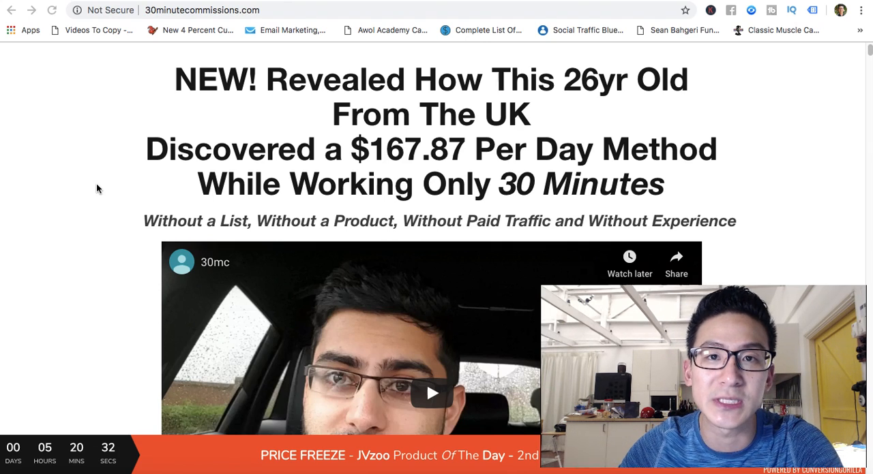
mouse_move(112, 159)
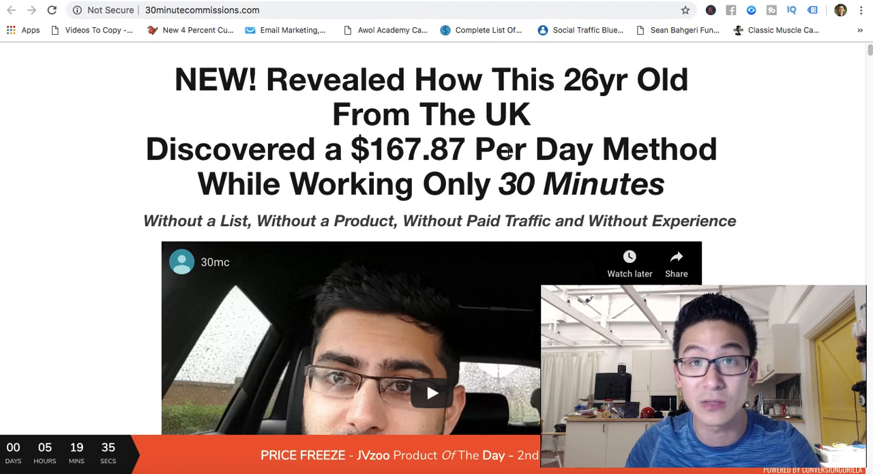
scroll(down, 3)
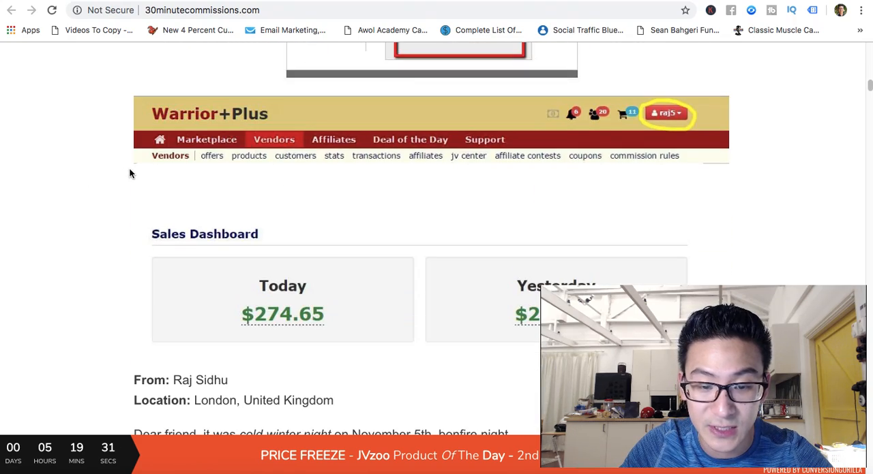
scroll(down, 3)
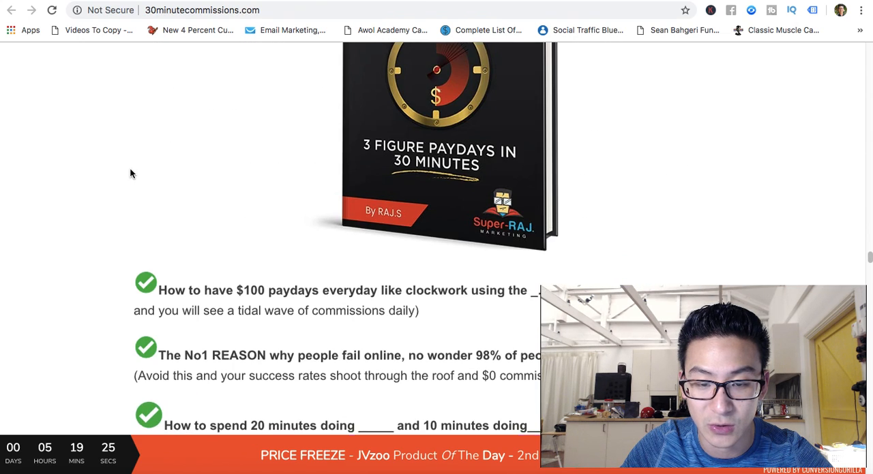
scroll(up, 3)
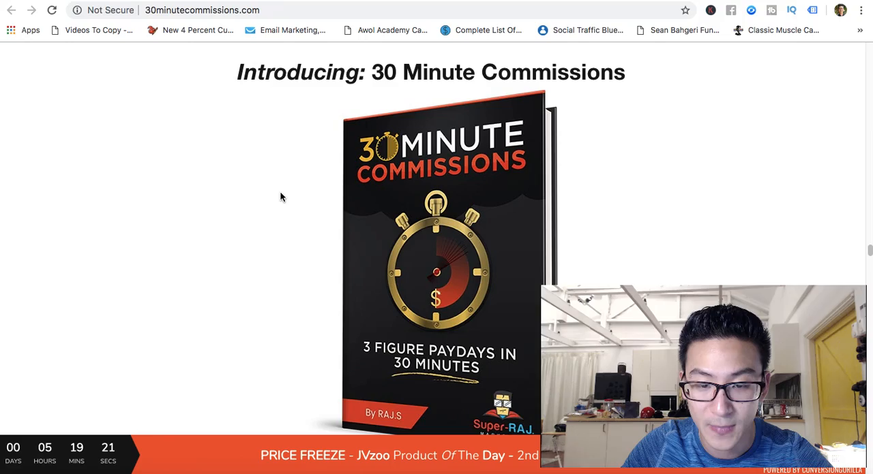
scroll(down, 3)
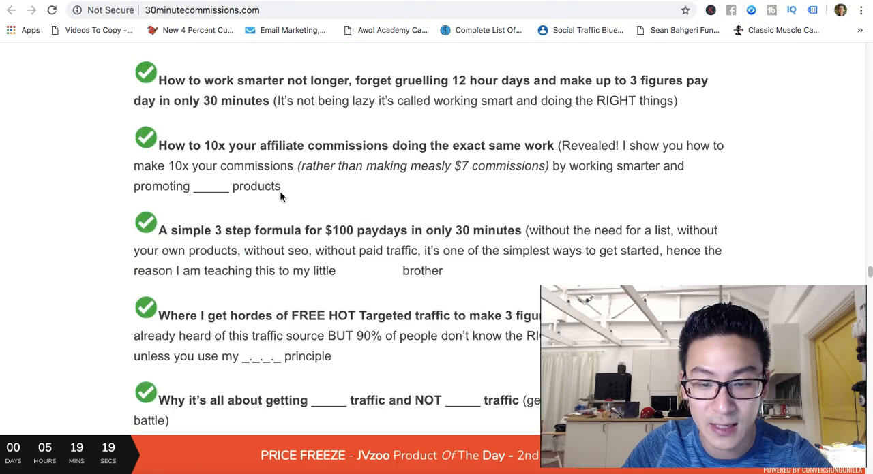
scroll(down, 3)
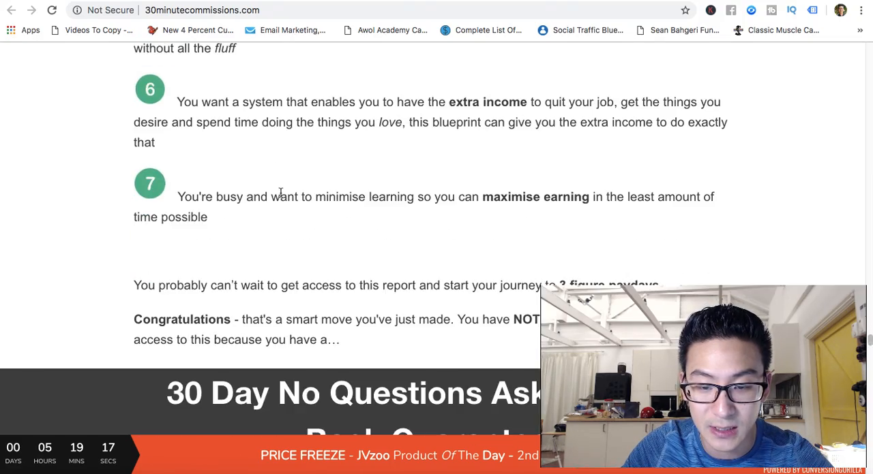
scroll(down, 3)
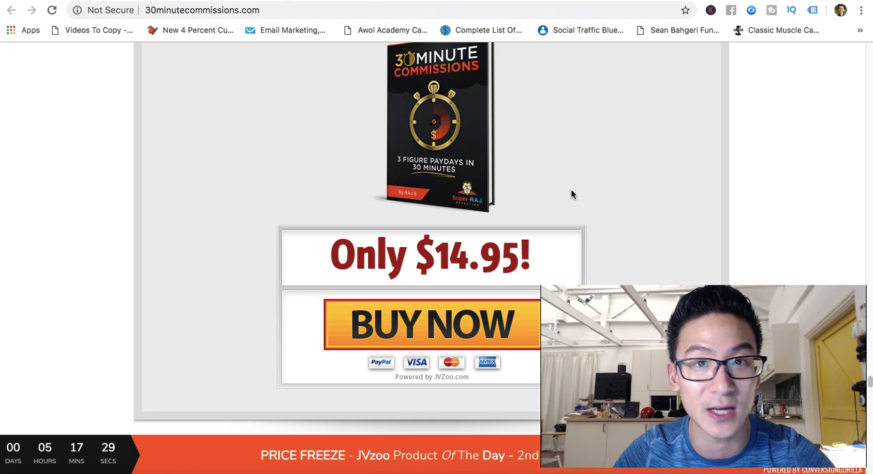
mouse_move(270, 188)
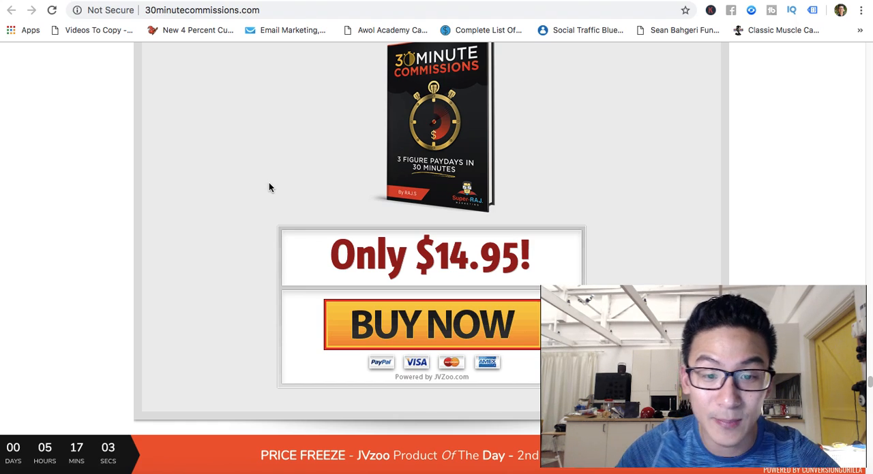
scroll(down, 3)
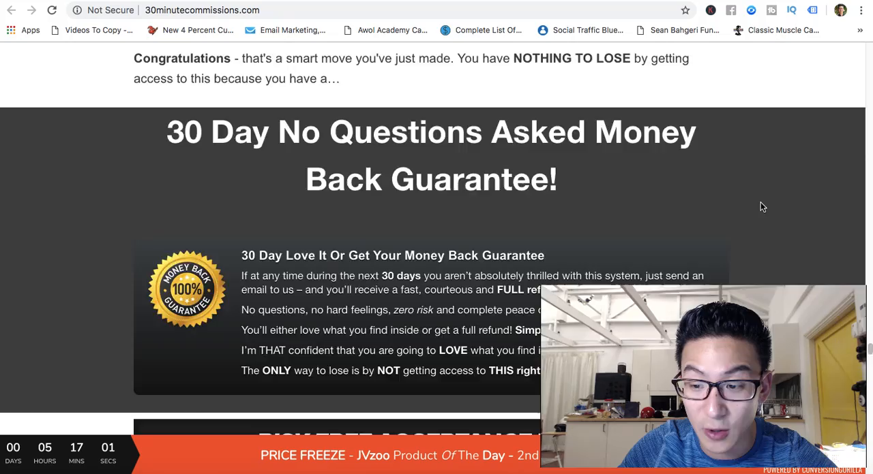
scroll(up, 3)
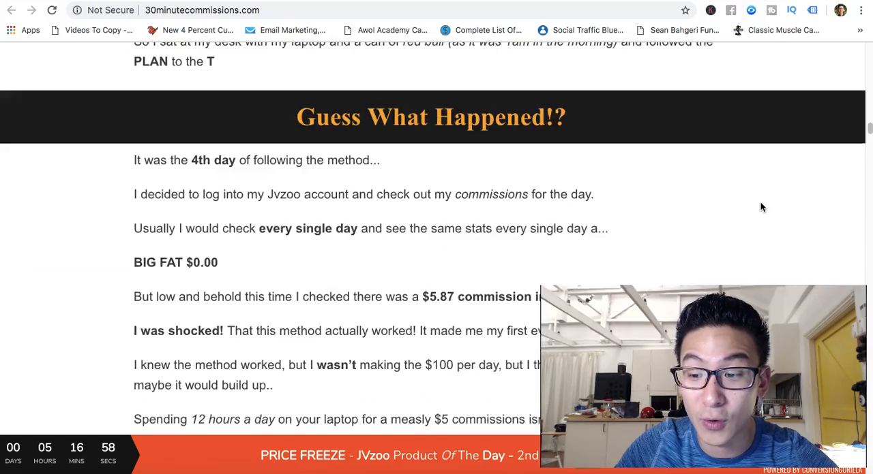
scroll(up, 3)
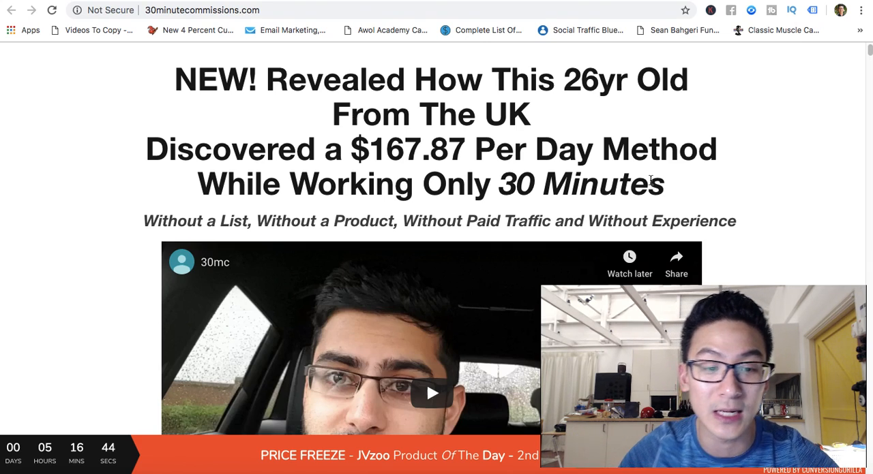
mouse_move(259, 103)
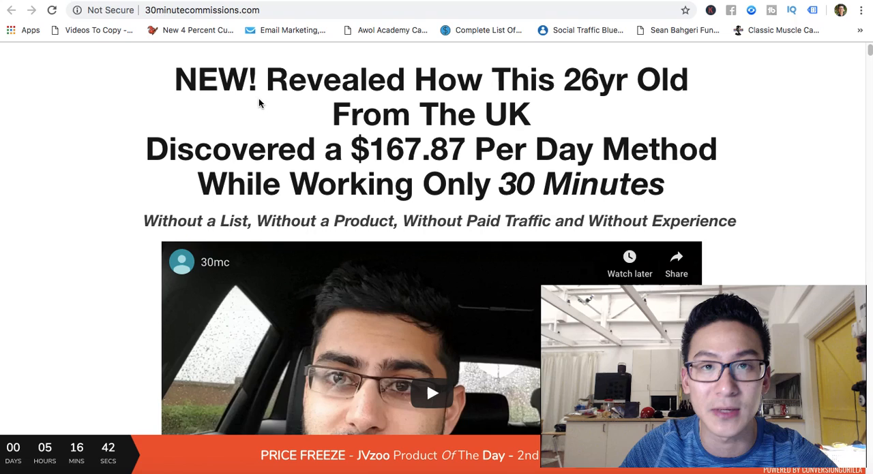
scroll(down, 3)
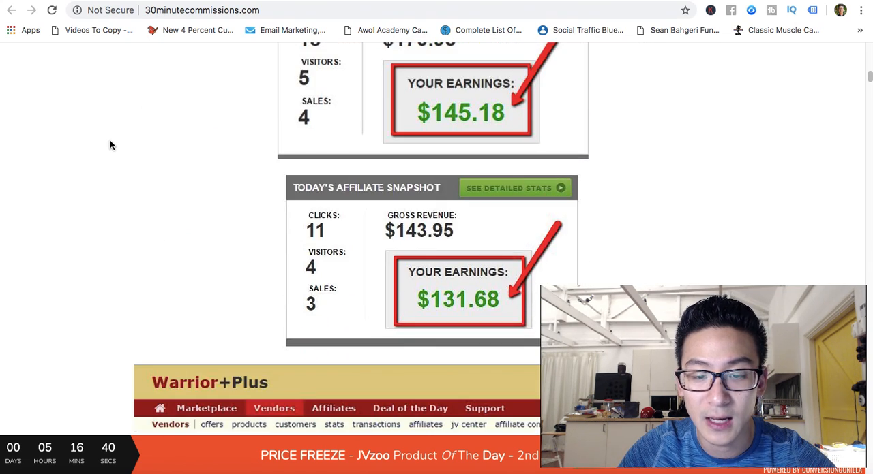
scroll(up, 3)
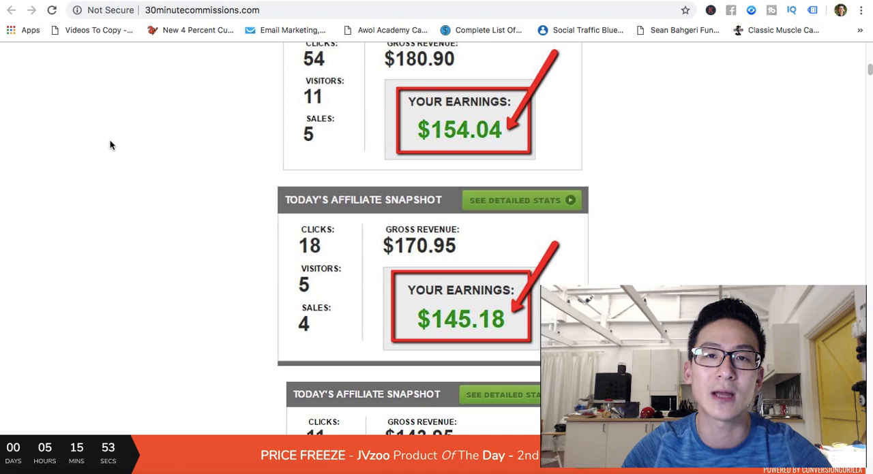
scroll(up, 3)
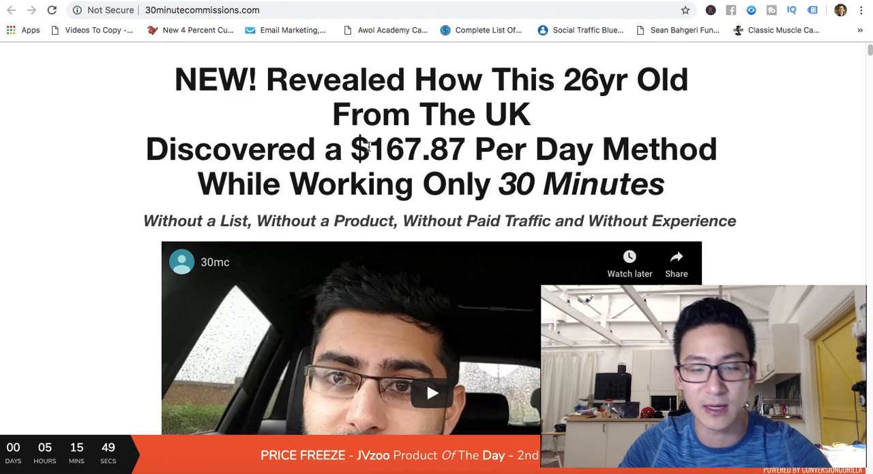
scroll(down, 3)
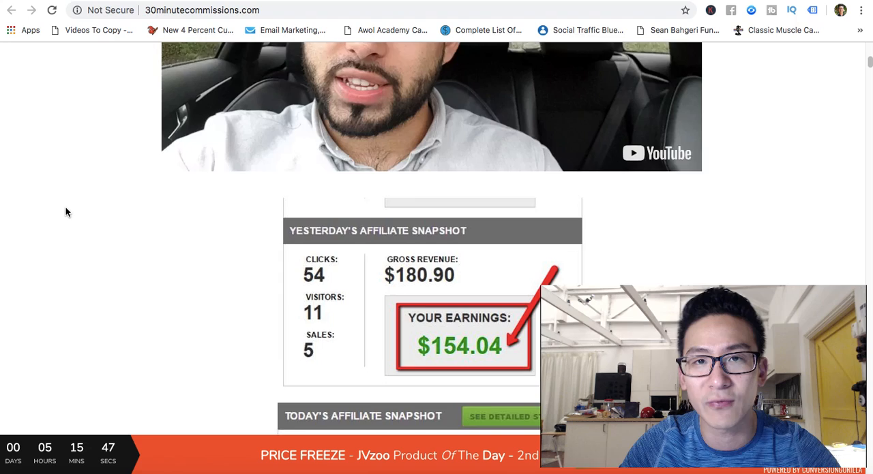
scroll(down, 3)
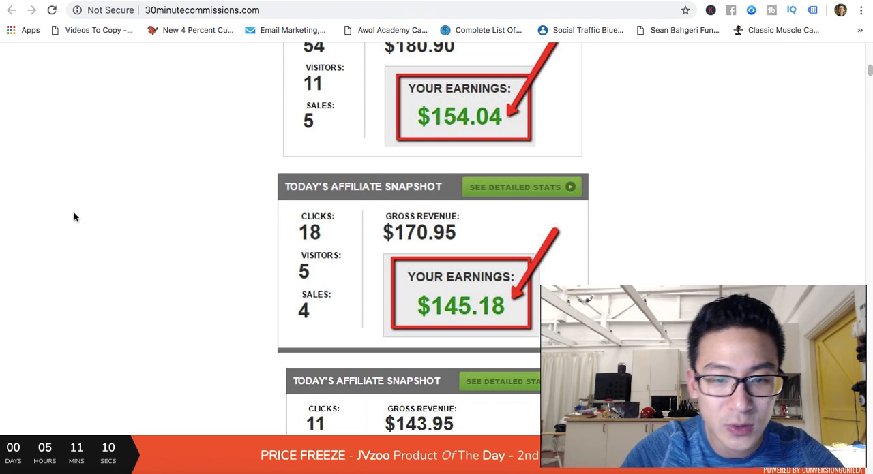
mouse_move(213, 178)
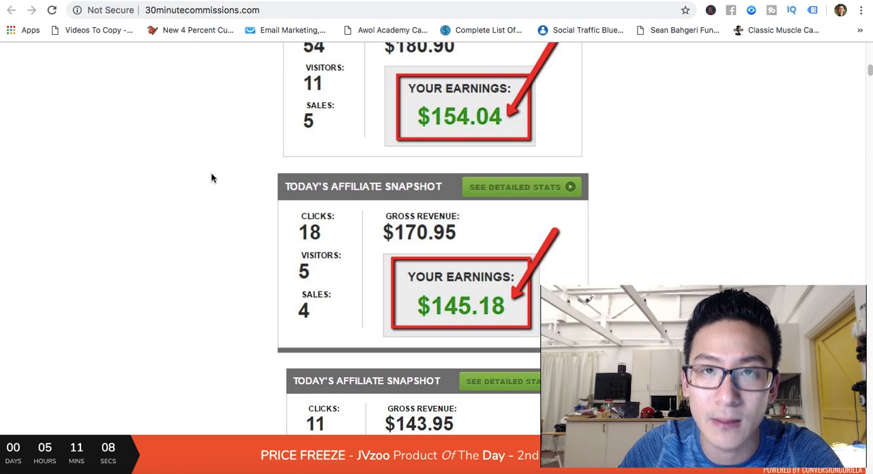
mouse_move(182, 169)
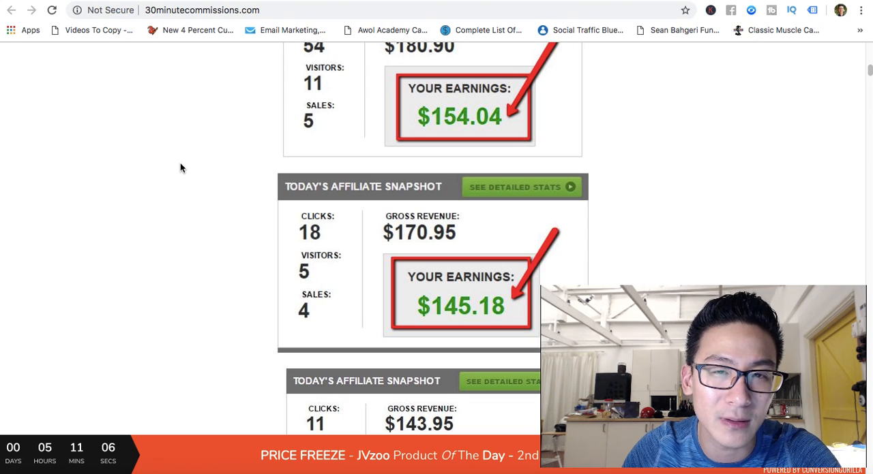